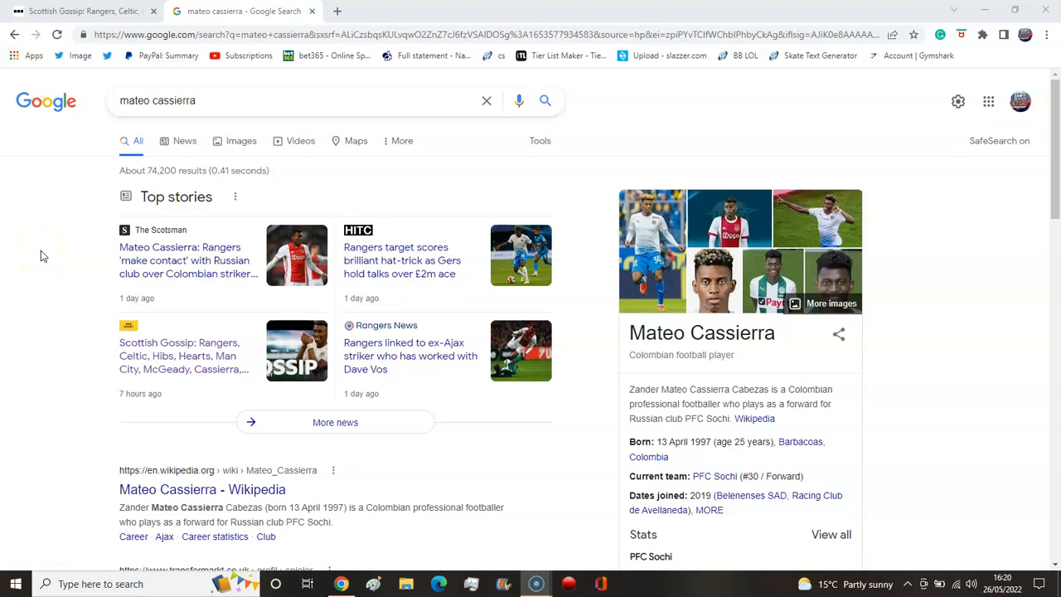
mouse_move(57, 267)
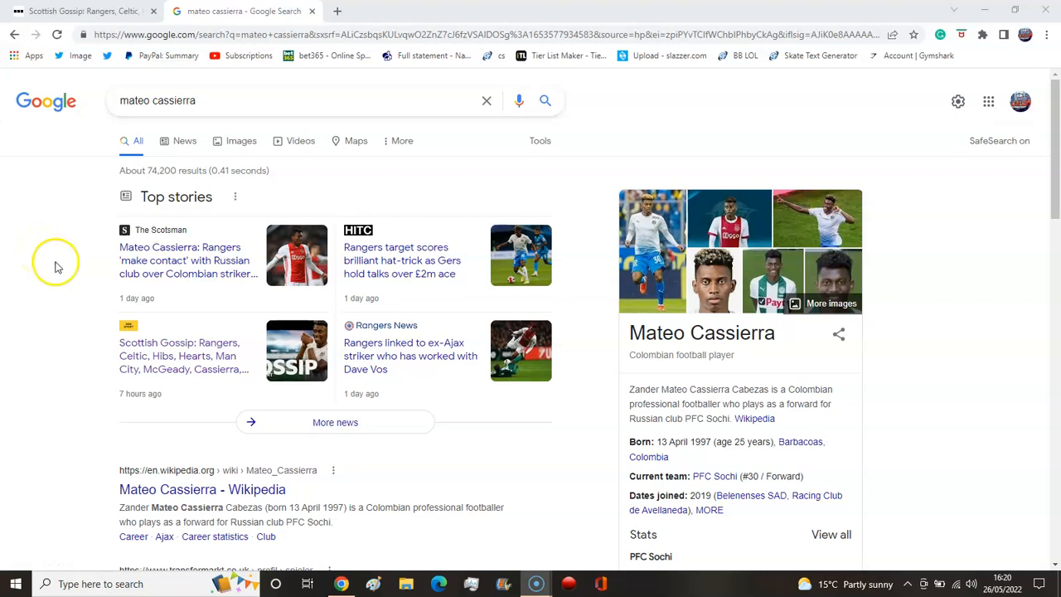
mouse_move(118, 289)
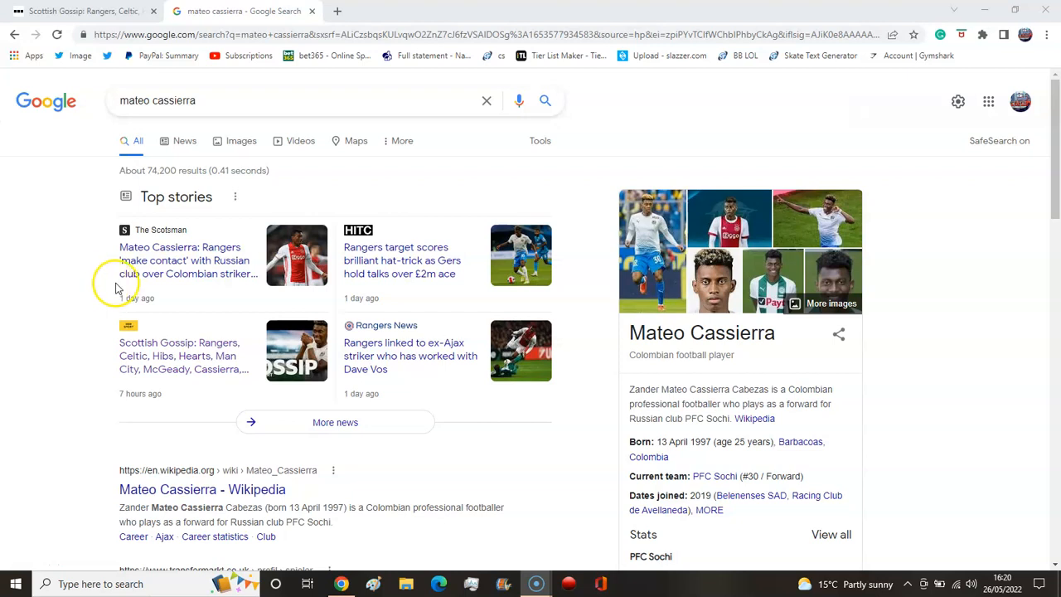
mouse_move(464, 308)
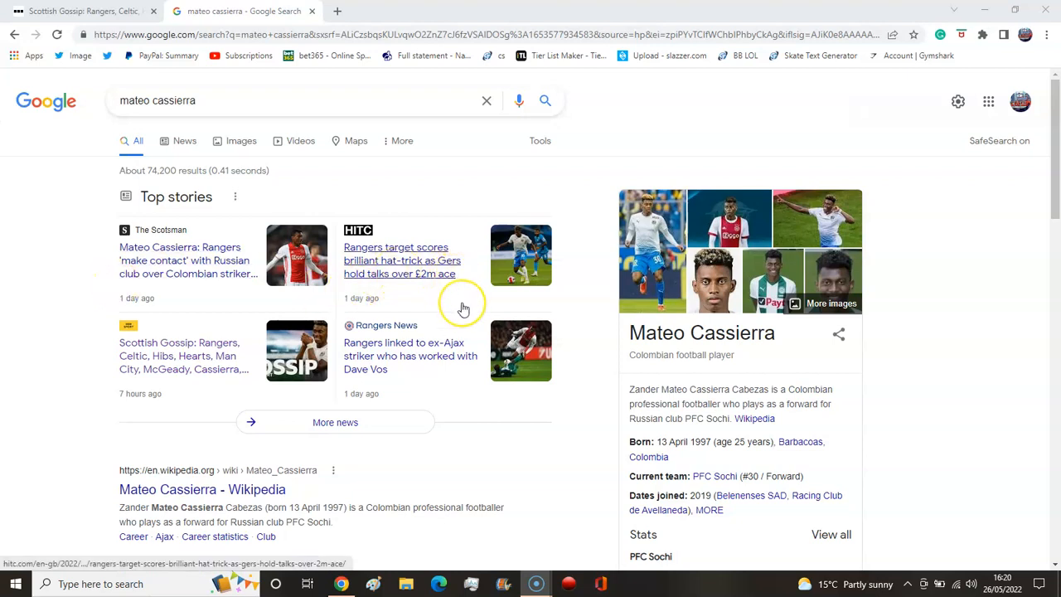
mouse_move(435, 261)
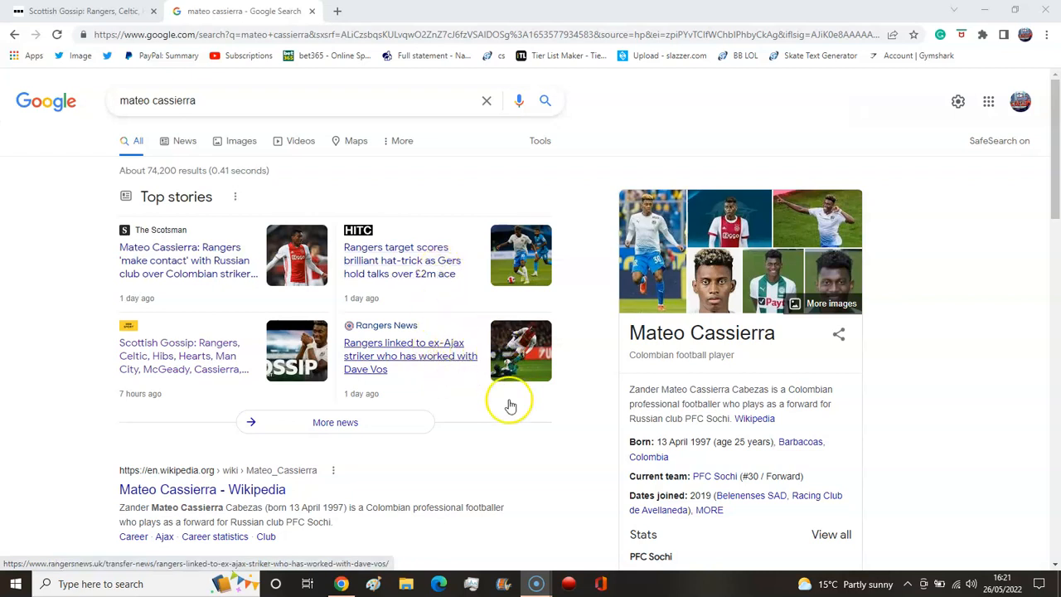
mouse_move(431, 301)
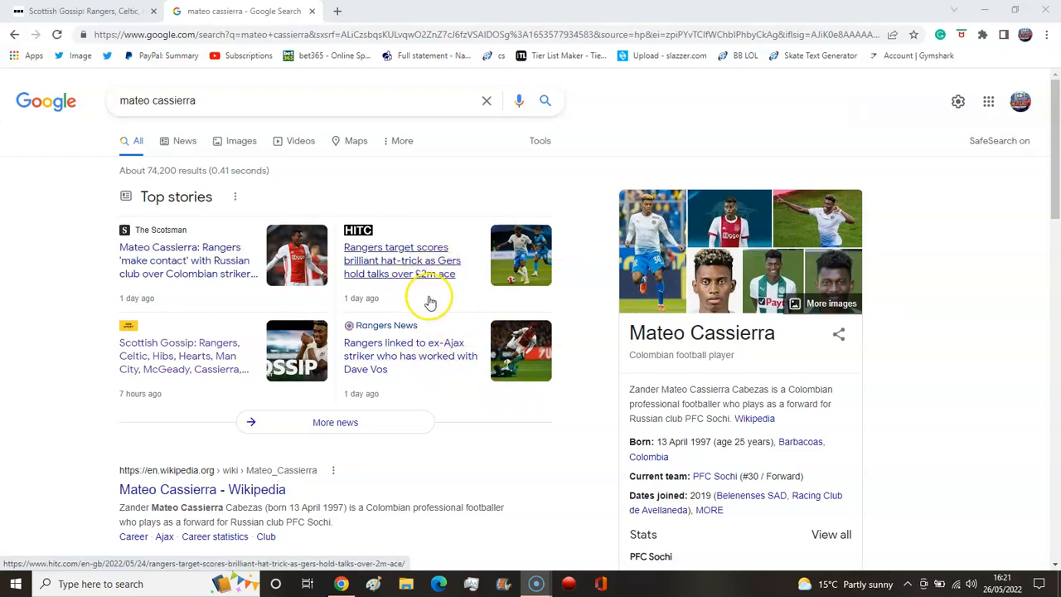
mouse_move(712, 417)
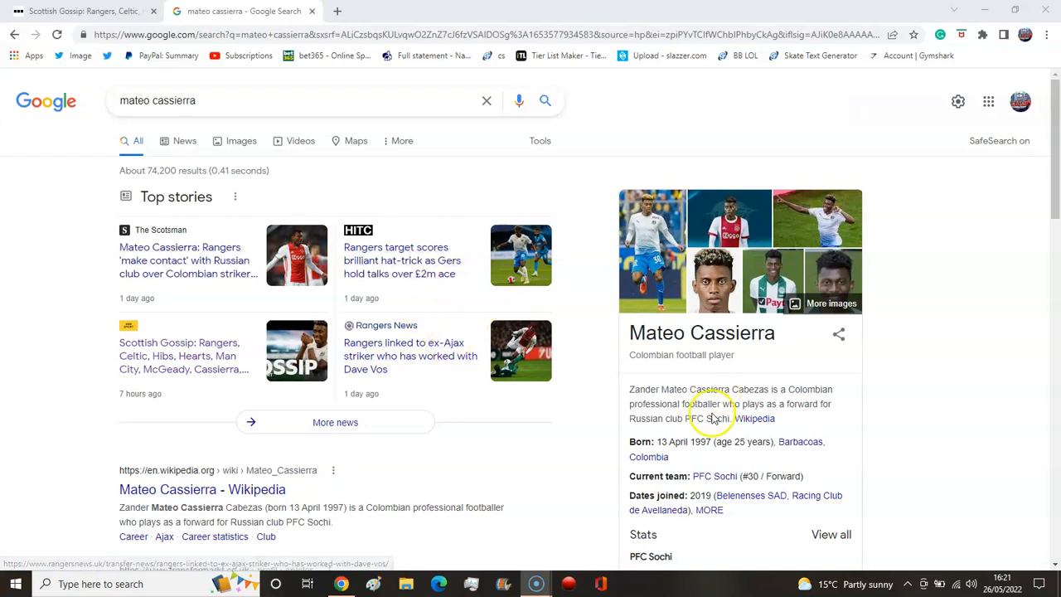
mouse_move(730, 434)
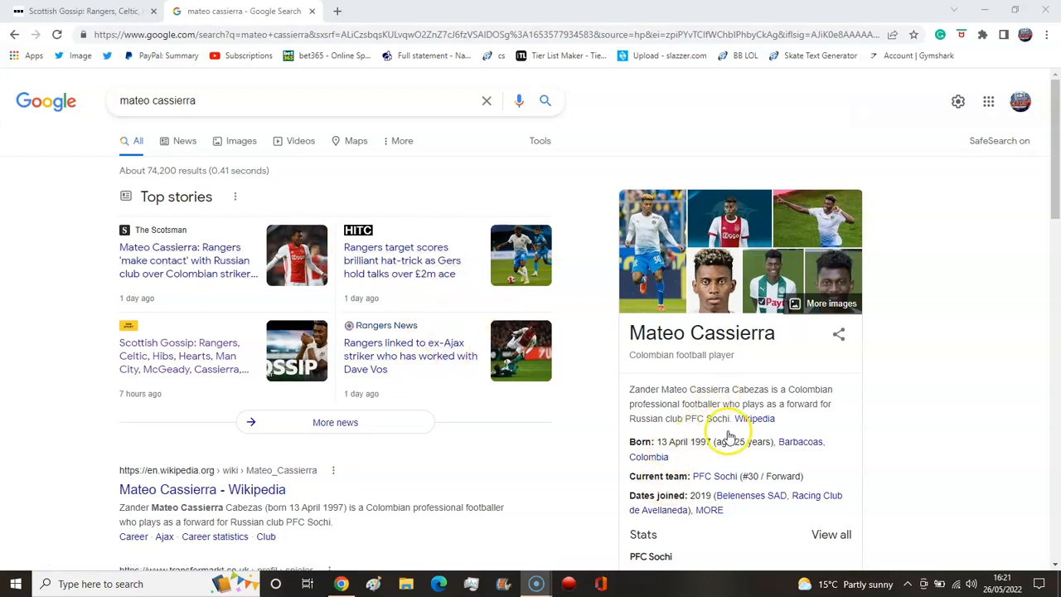
Scroll down the Scottish Gossip article to the paragraph on Rangers' contact over Mateo Cassierra.
scroll(down, 3)
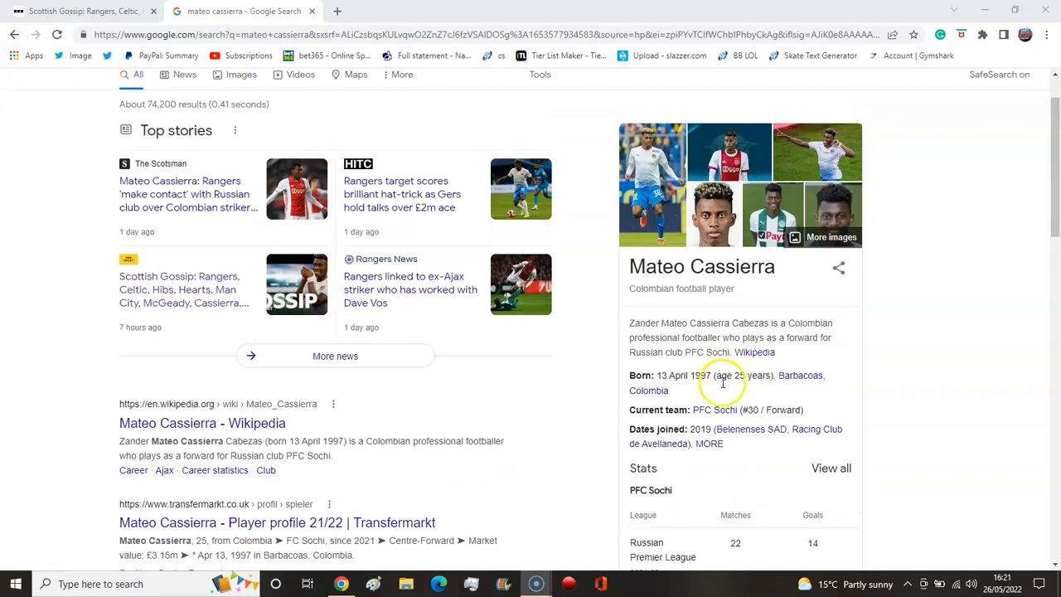
mouse_move(643, 406)
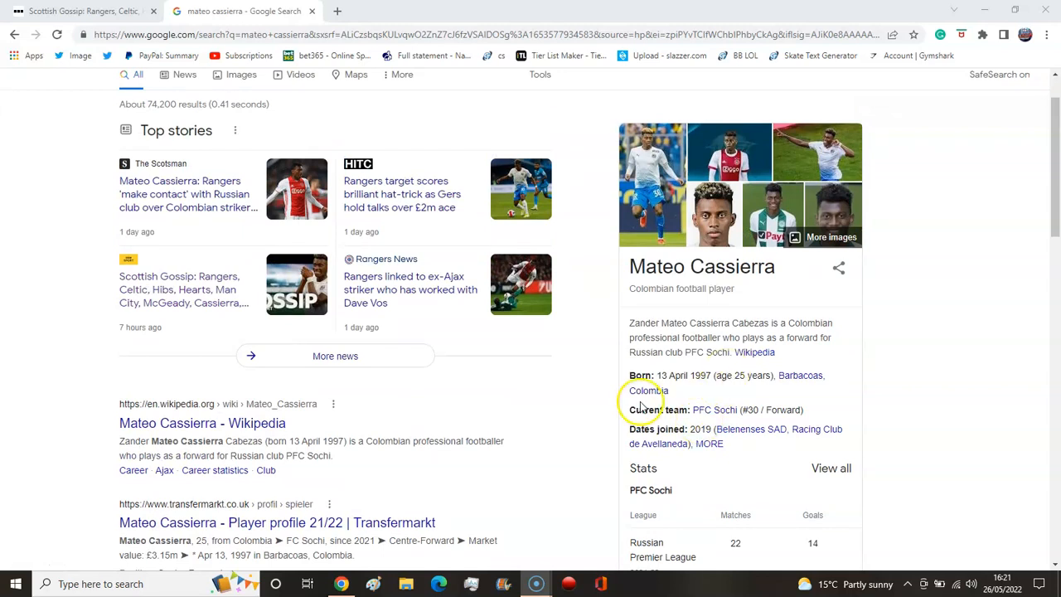
scroll(down, 3)
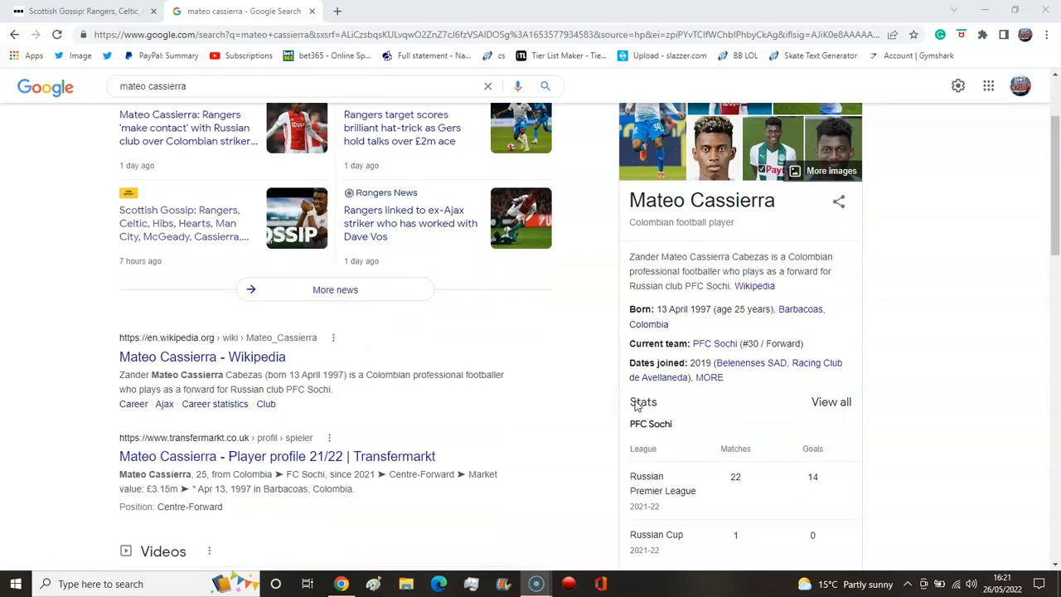
scroll(down, 3)
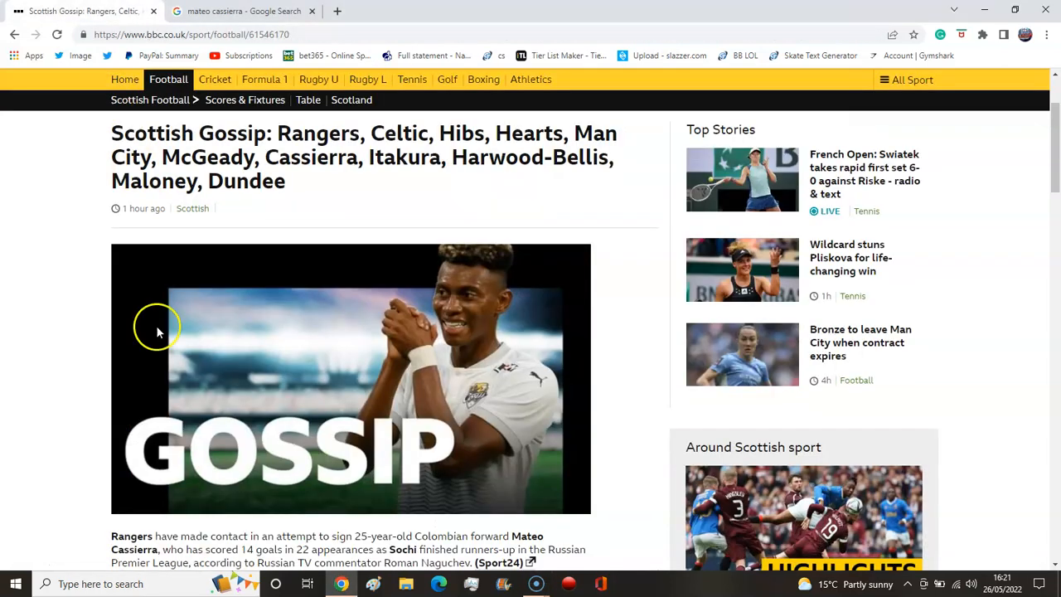
scroll(down, 3)
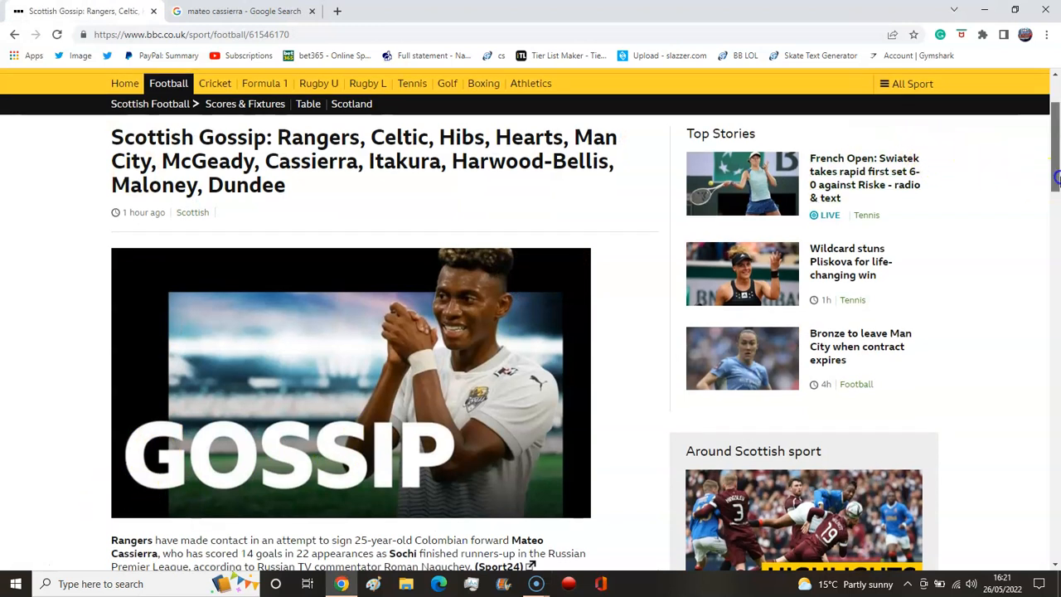
scroll(down, 3)
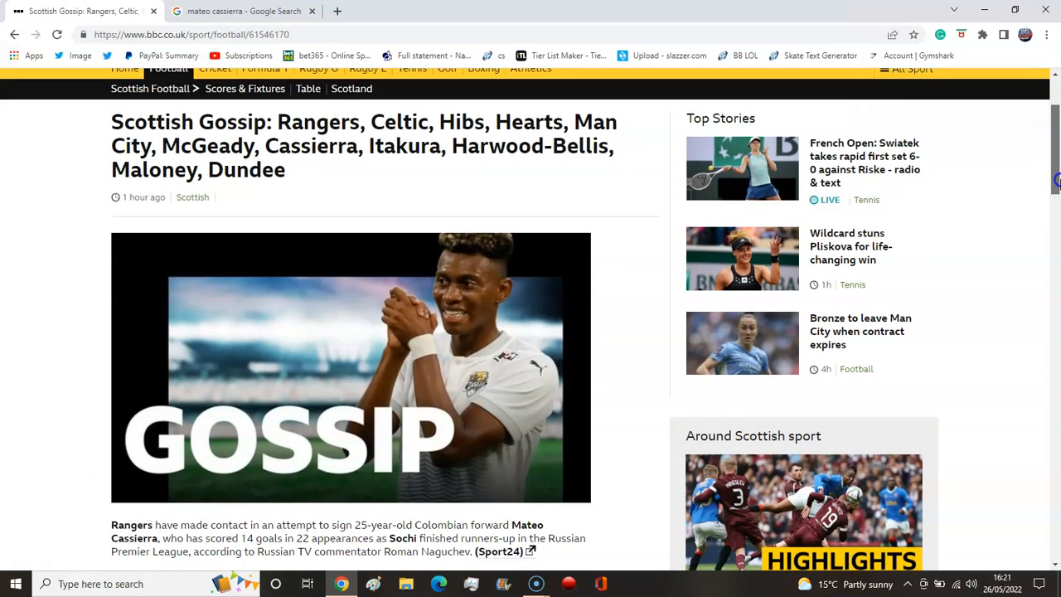
mouse_move(398, 565)
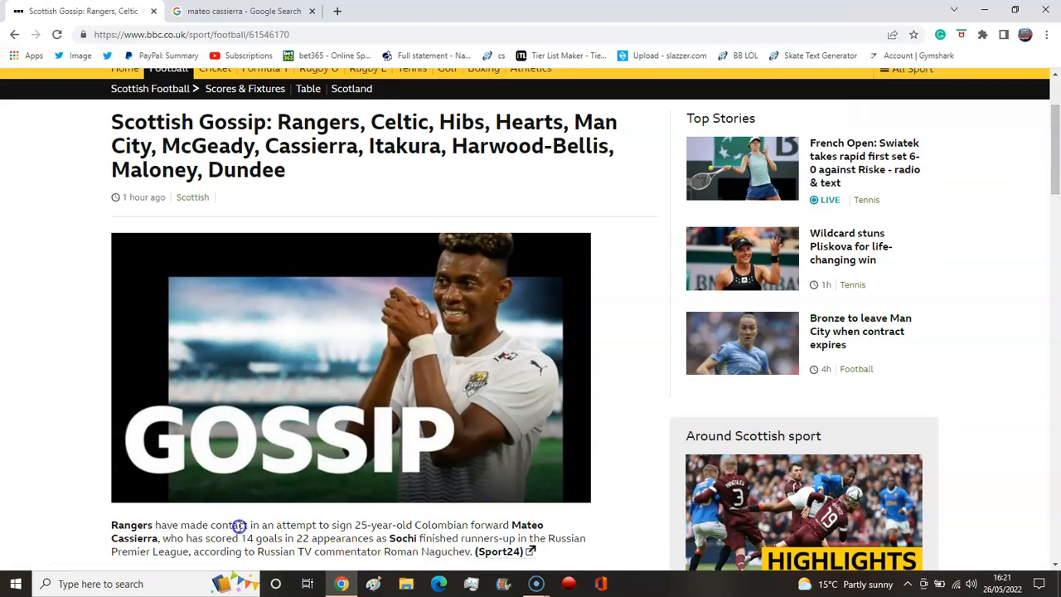
mouse_move(362, 522)
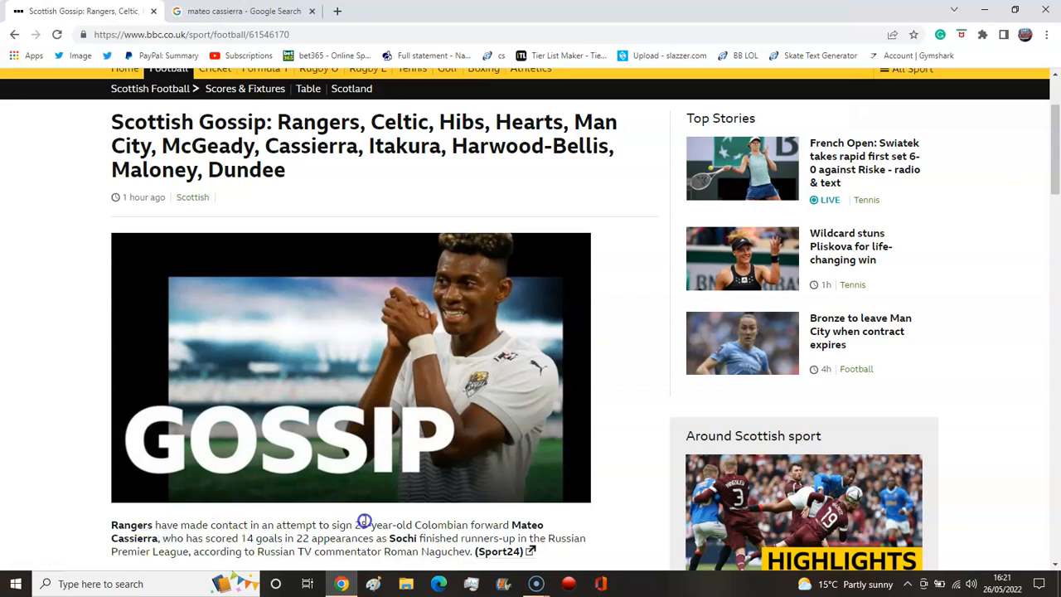
mouse_move(363, 537)
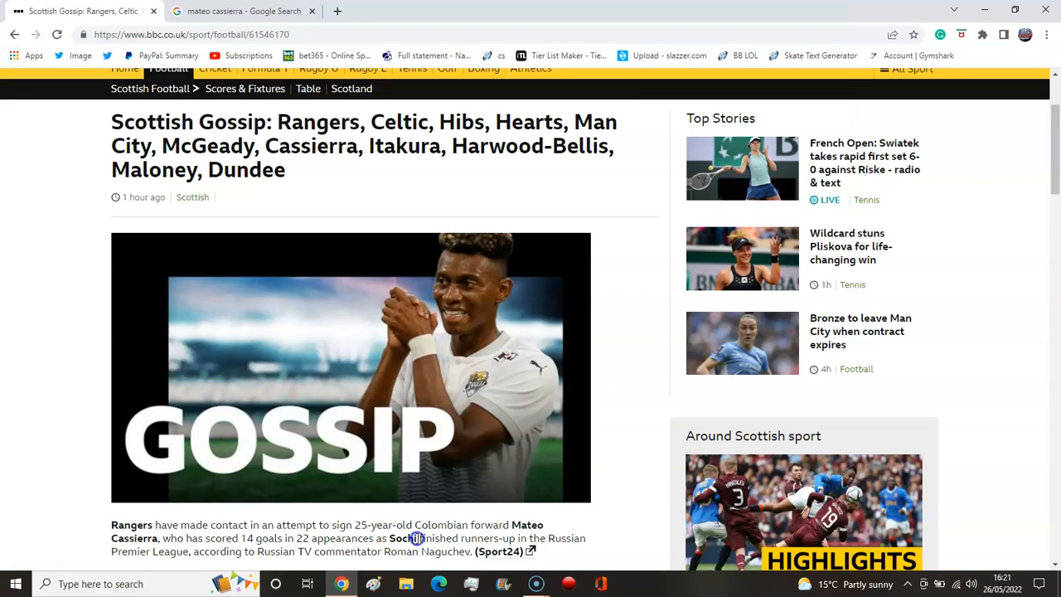
mouse_move(527, 531)
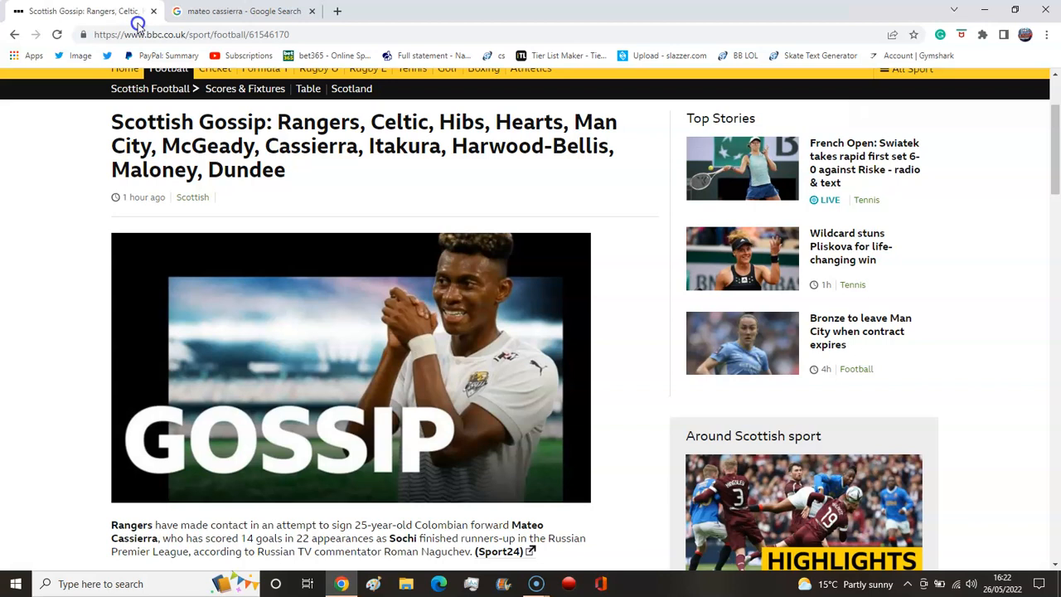
Switch to the 'mateo cassierra - Google Search' tab and scroll through the top stories and player profile.
click(240, 10)
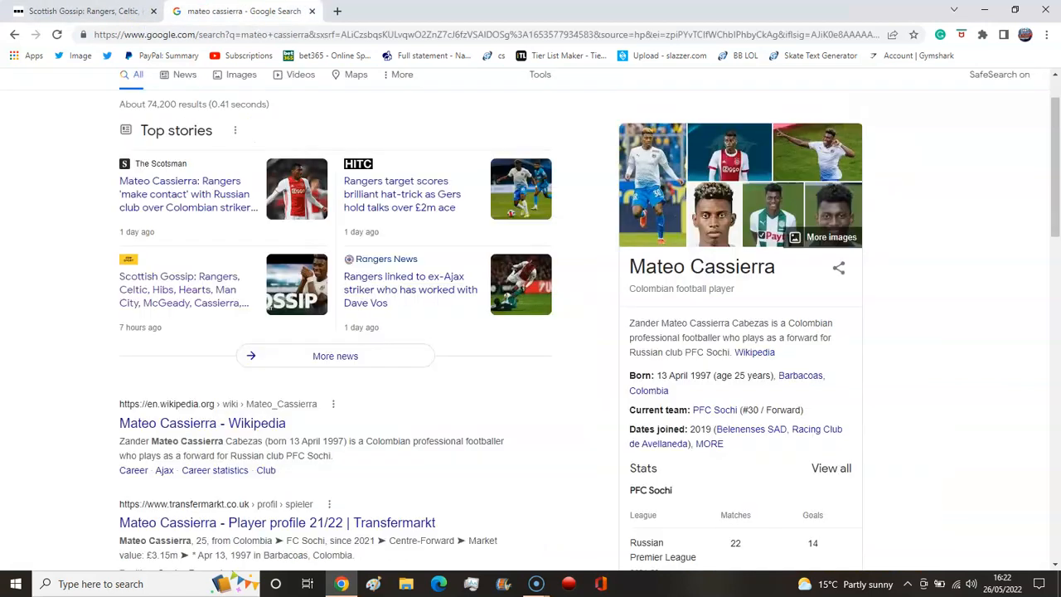
mouse_move(313, 288)
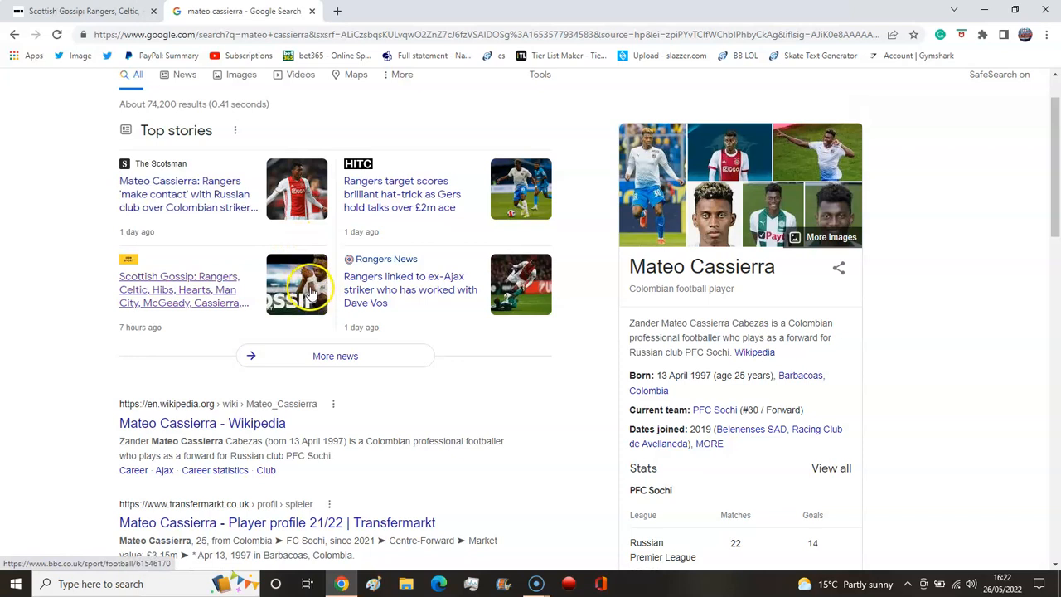
scroll(down, 3)
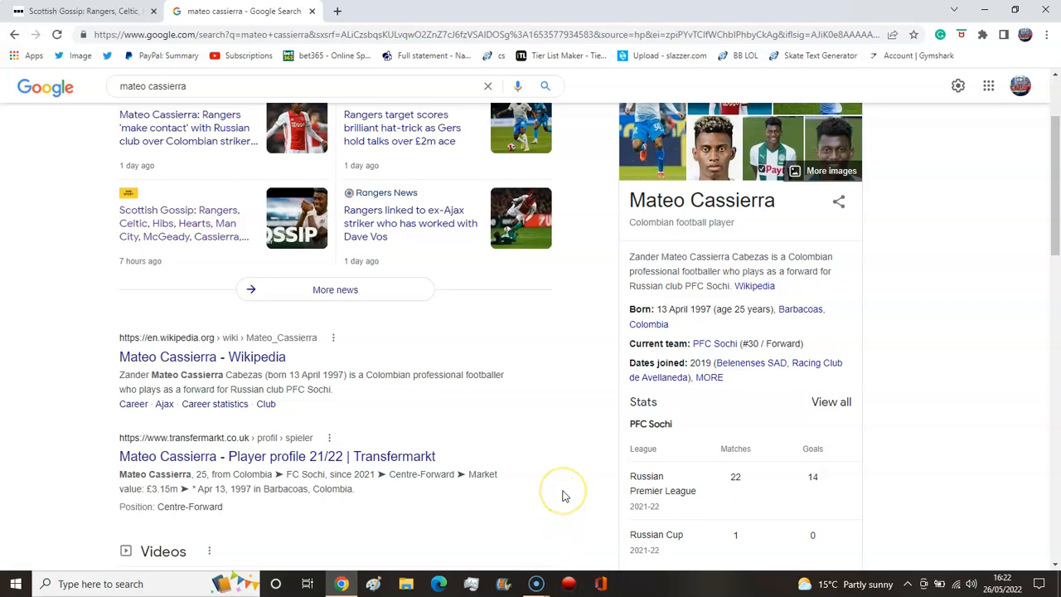
mouse_move(562, 522)
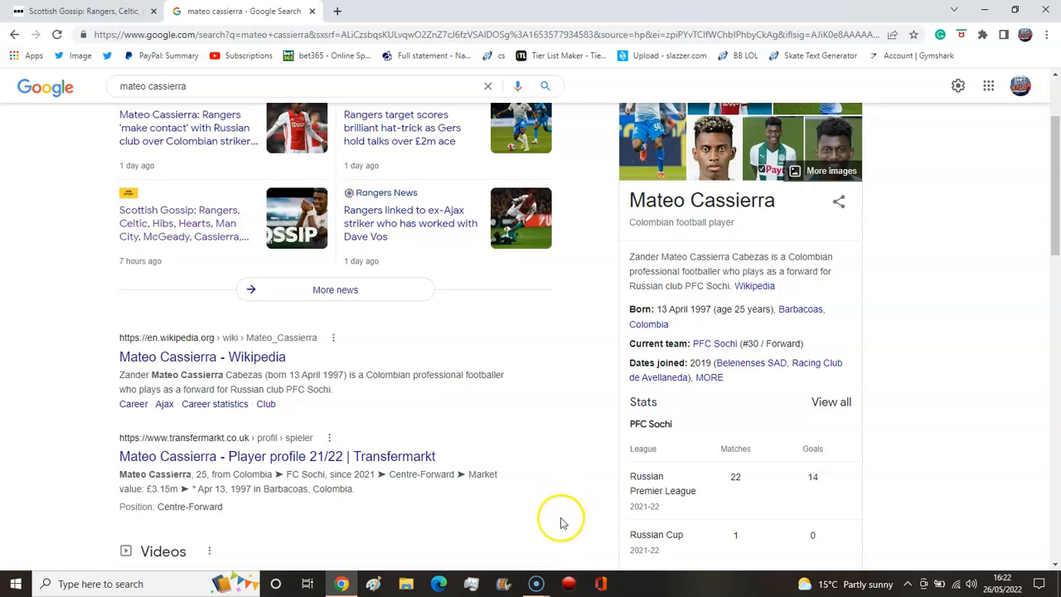
mouse_move(561, 544)
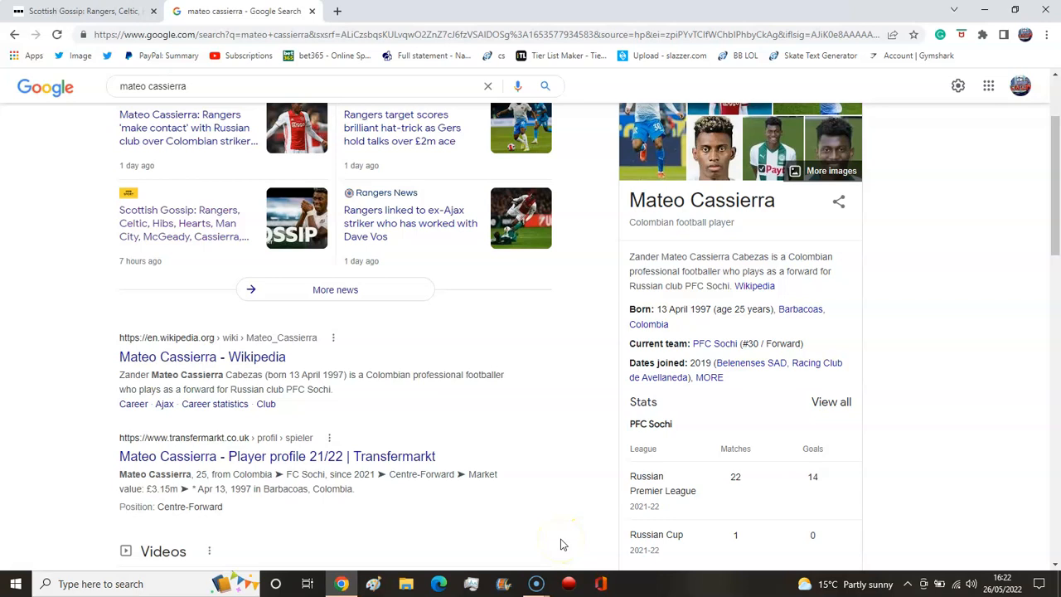
mouse_move(562, 543)
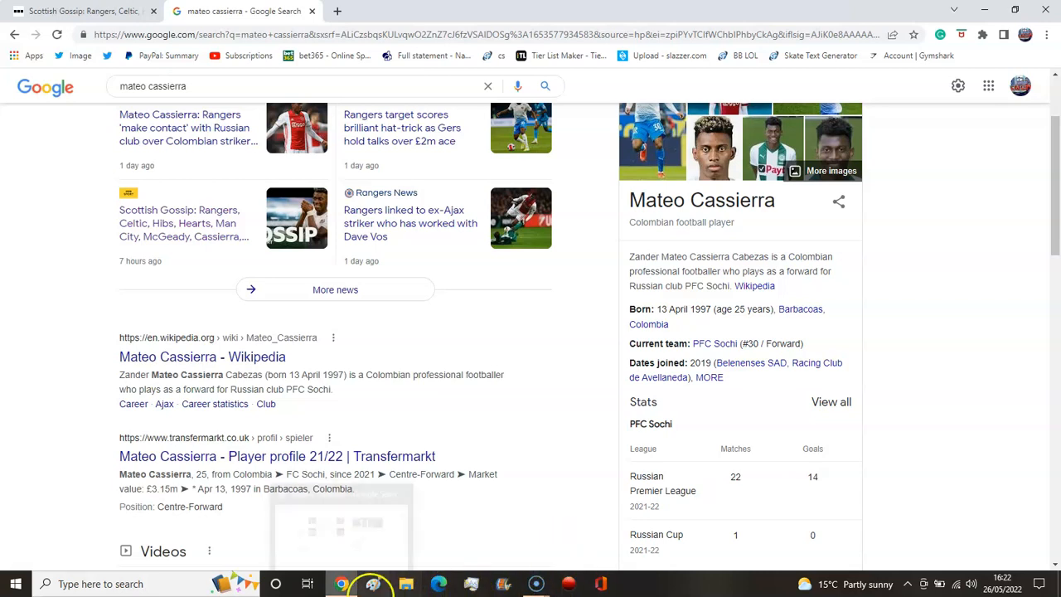
mouse_move(342, 583)
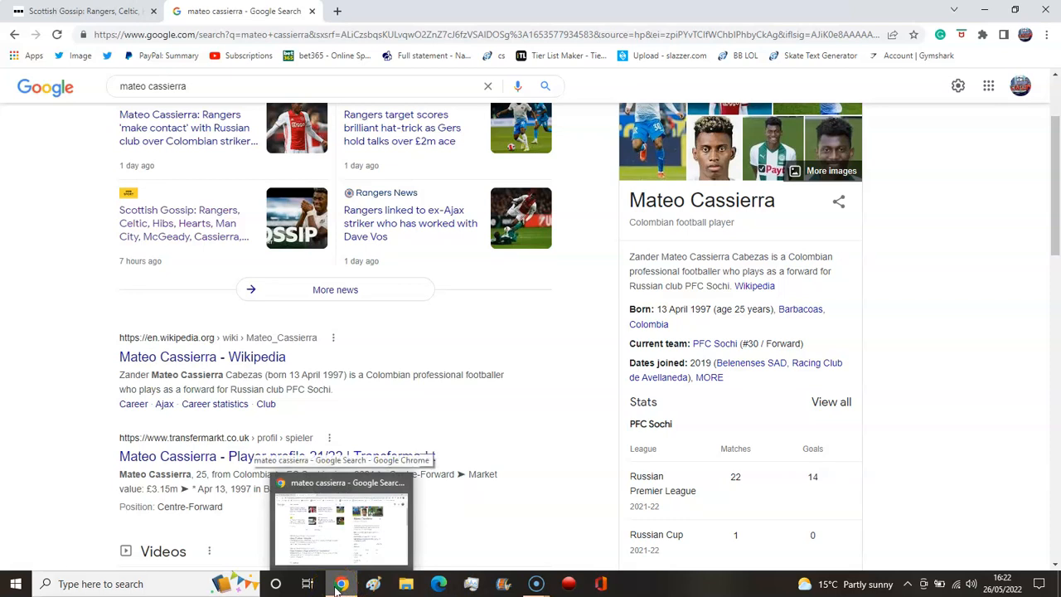
mouse_move(375, 222)
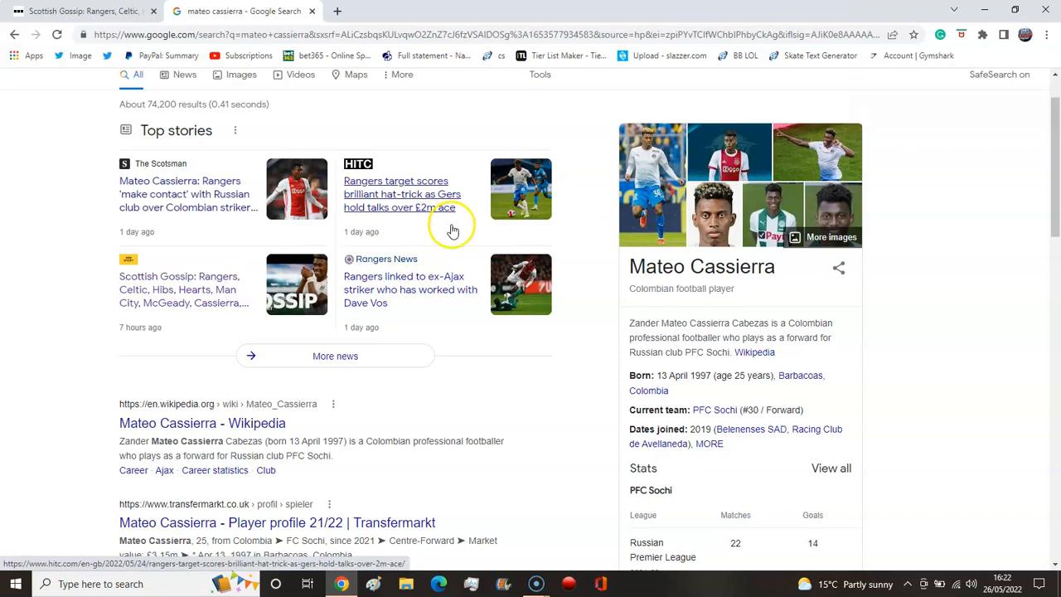
mouse_move(455, 274)
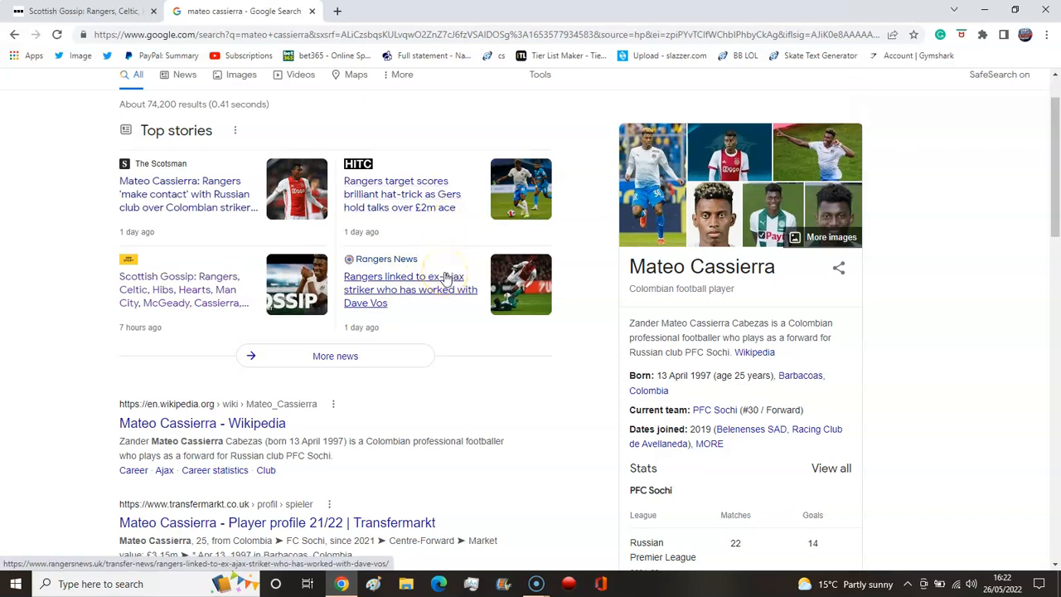
scroll(down, 3)
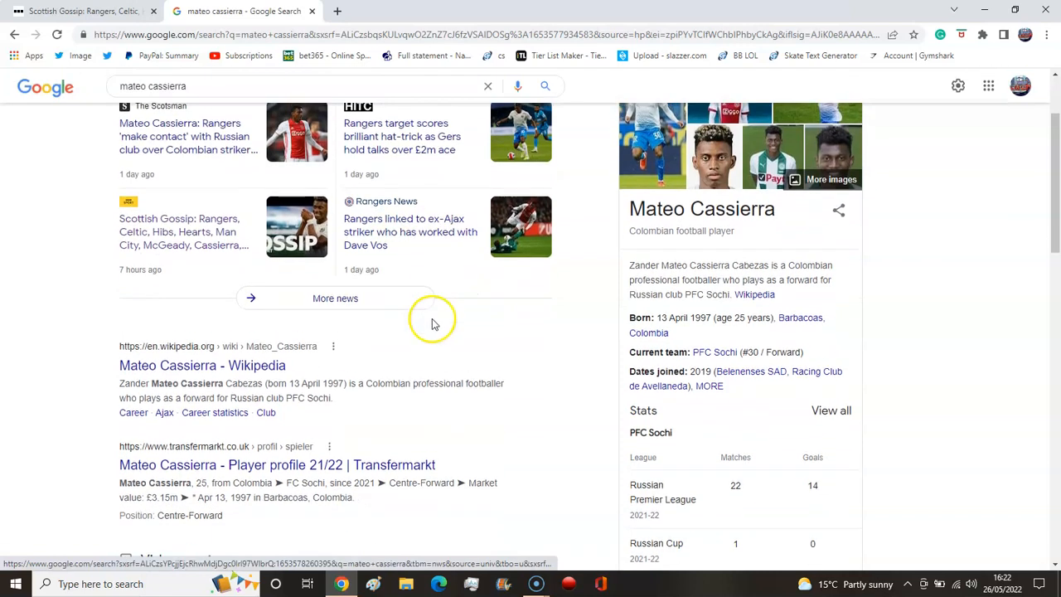
scroll(down, 3)
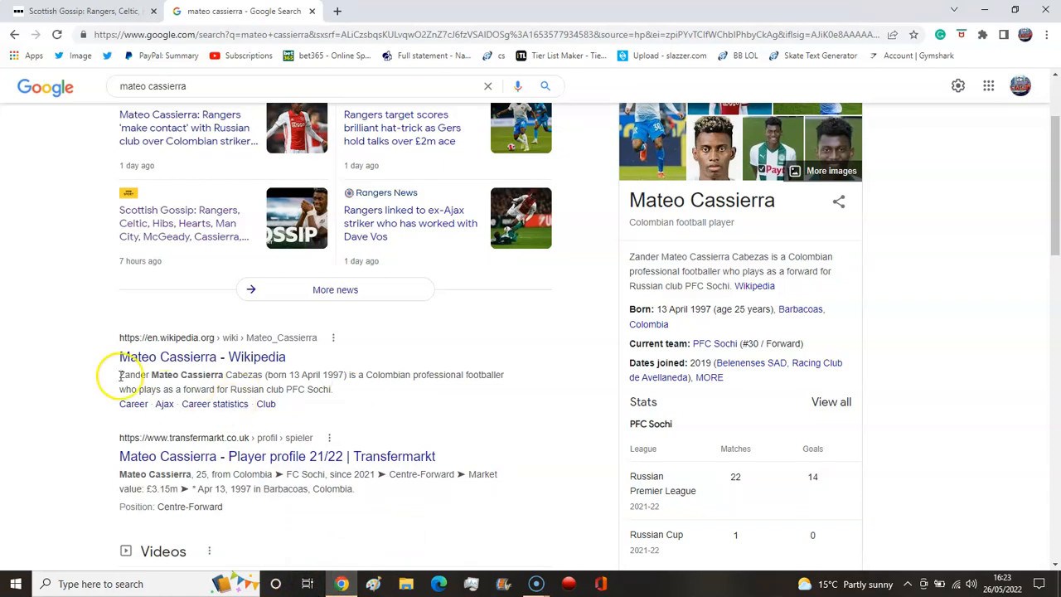
mouse_move(335, 214)
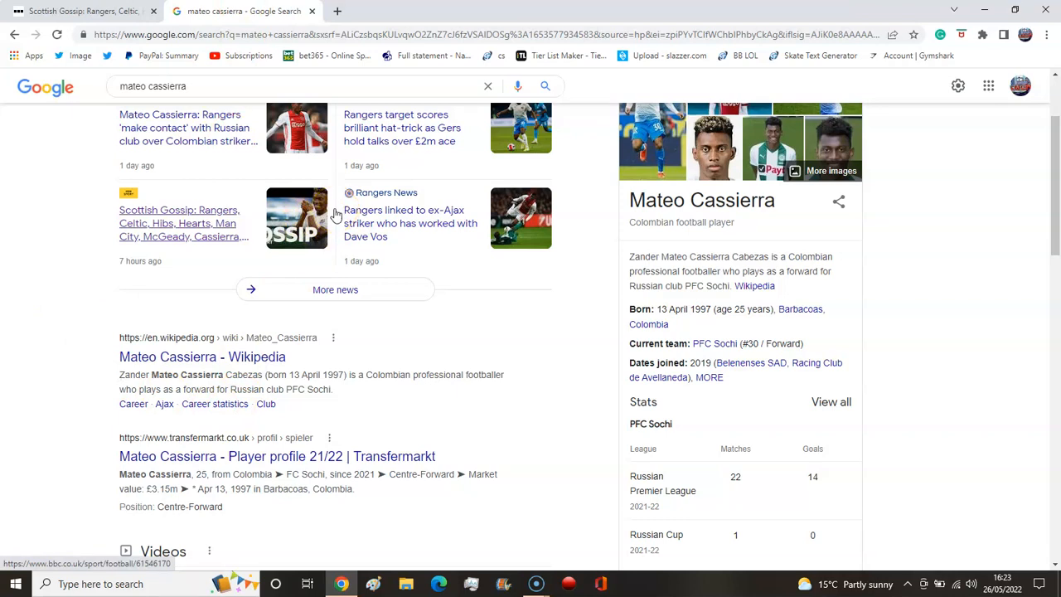
mouse_move(447, 222)
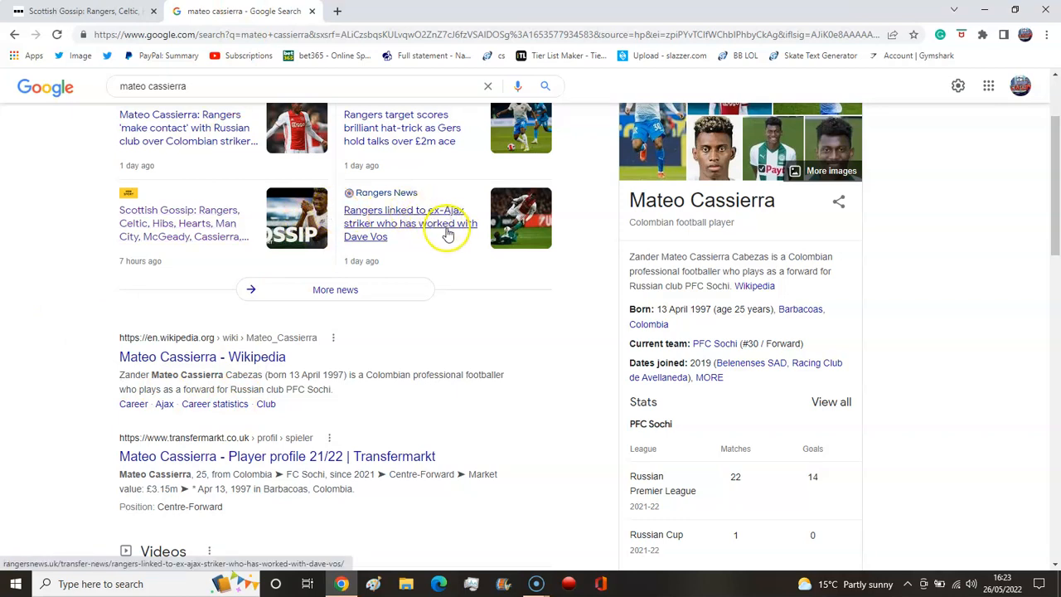
mouse_move(446, 252)
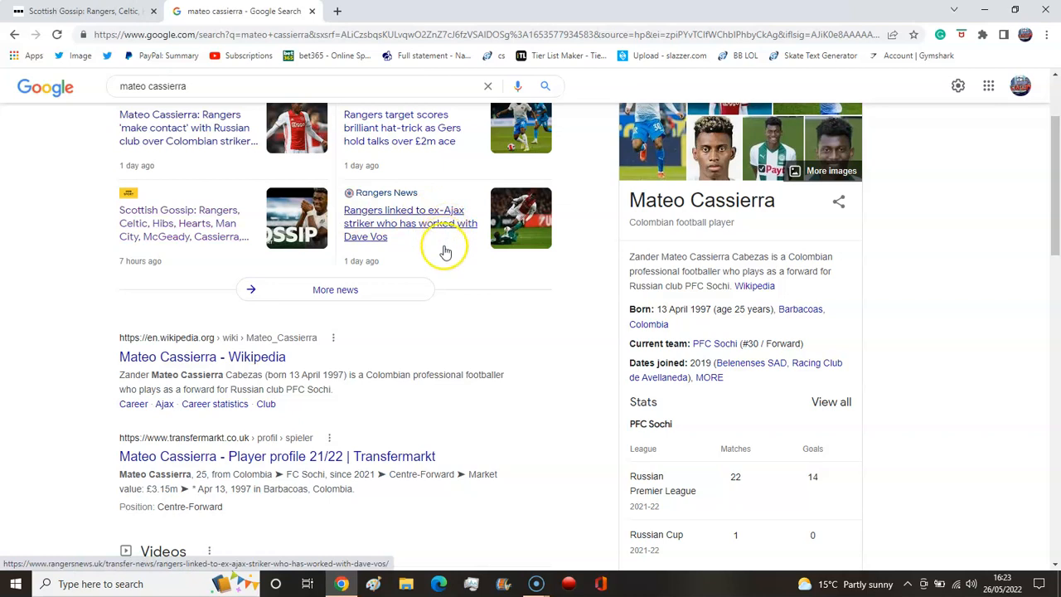